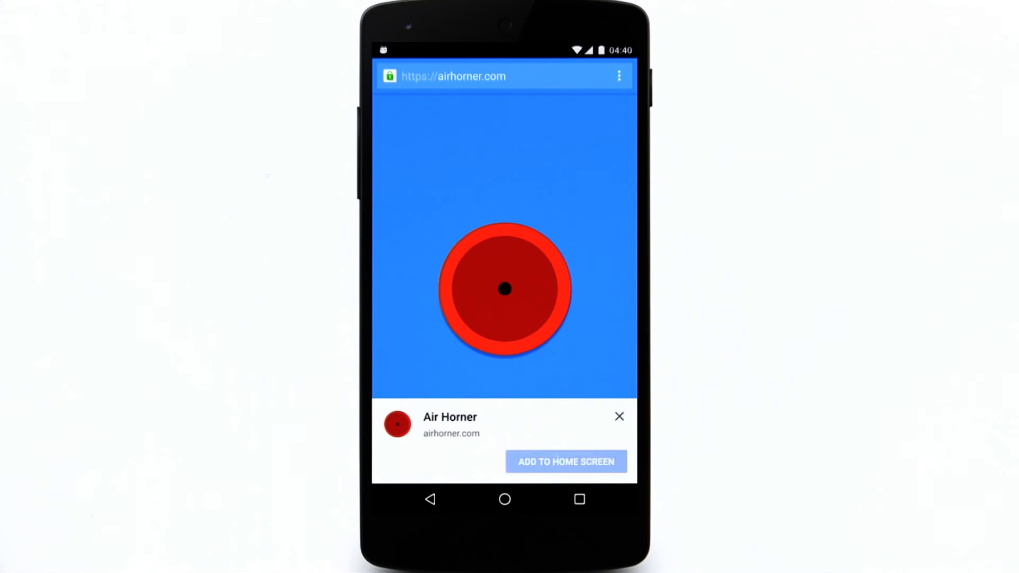
Add Air Horner to the home screen from the install banner and launch the new shortcut.
left_click(565, 462)
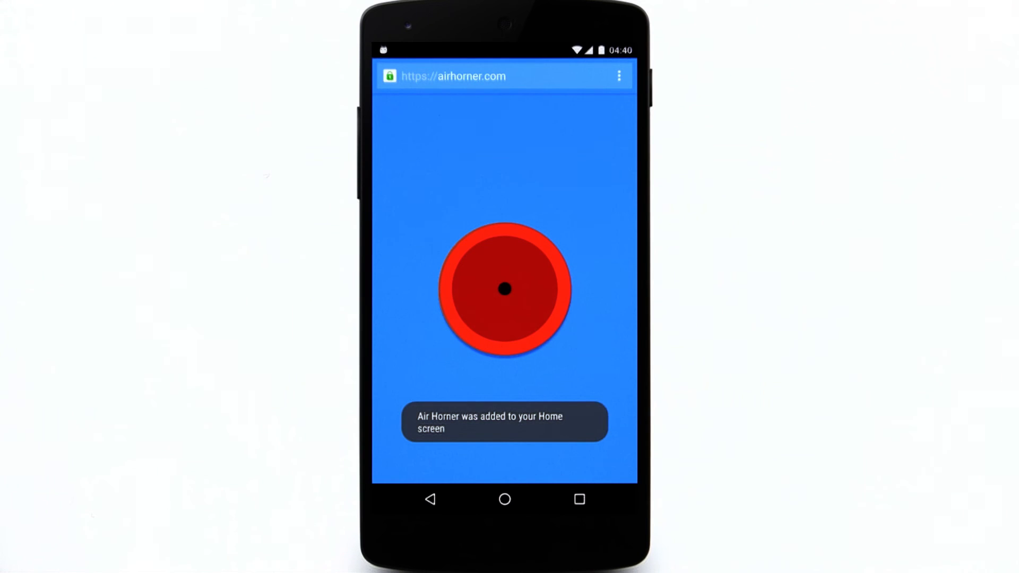
left_click(503, 499)
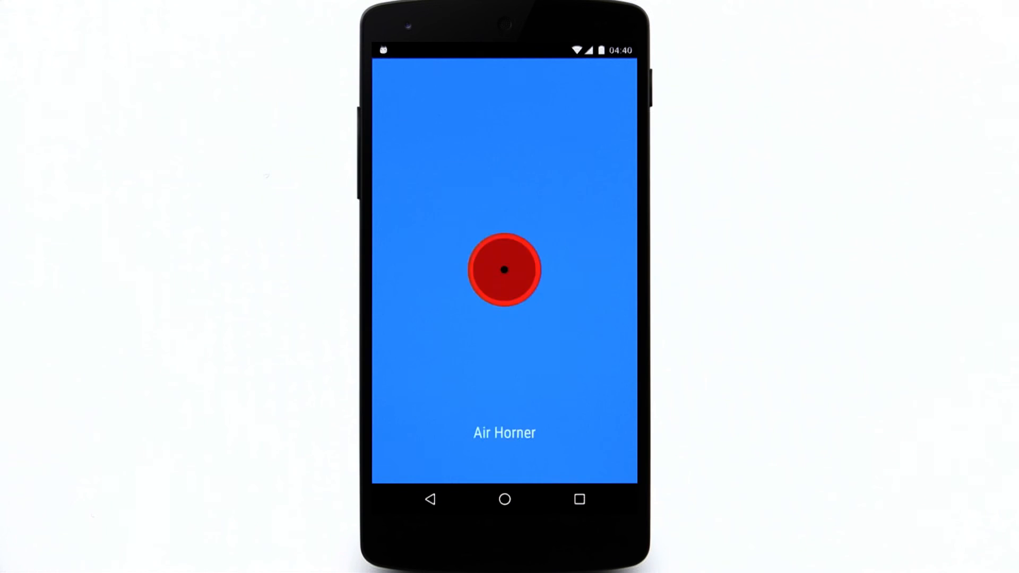
Return to the Android home screen and launch the Air Horner icon full screen without browser chrome.
left_click(504, 269)
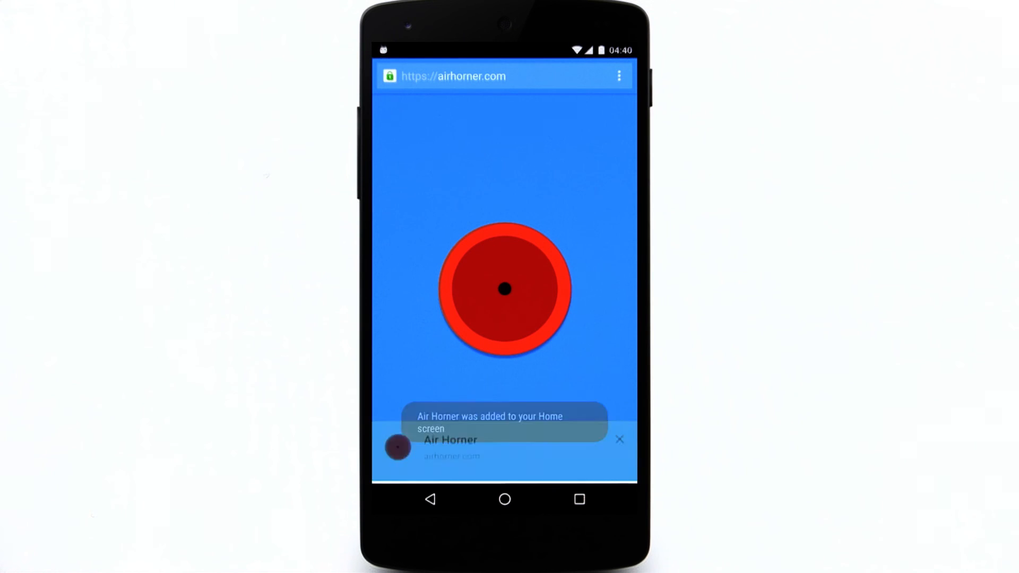
left_click(618, 440)
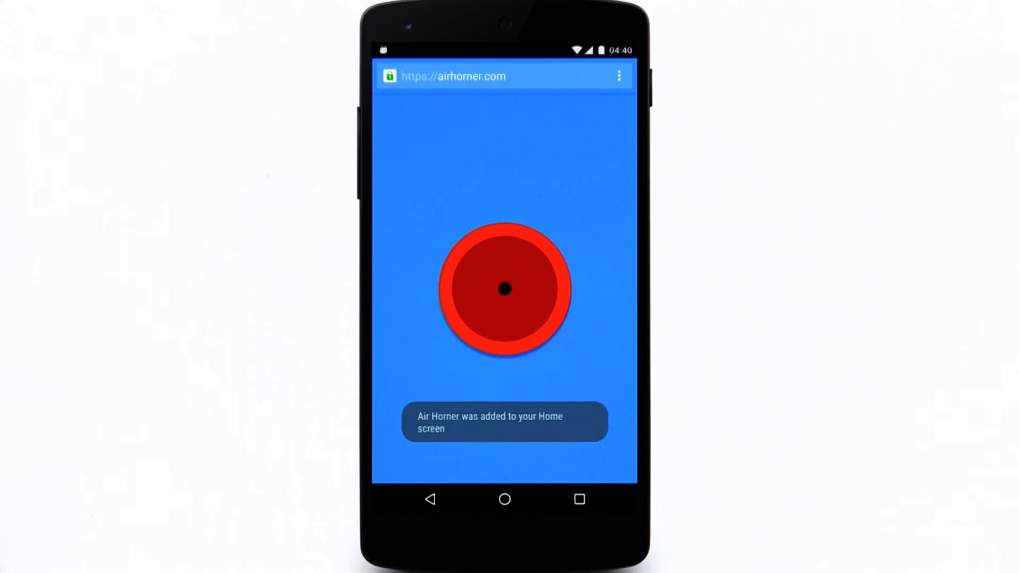
left_click(503, 499)
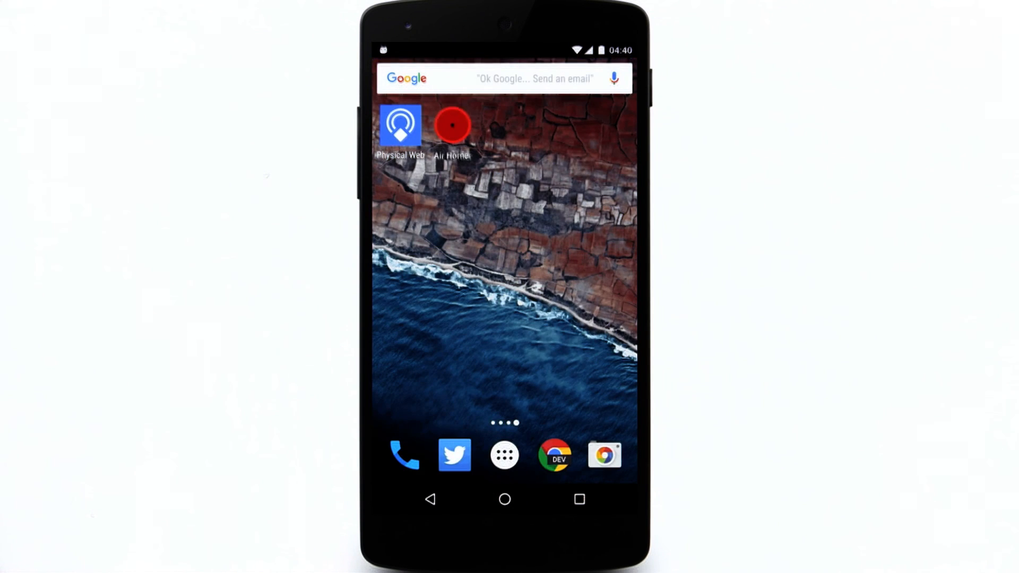
left_click(451, 123)
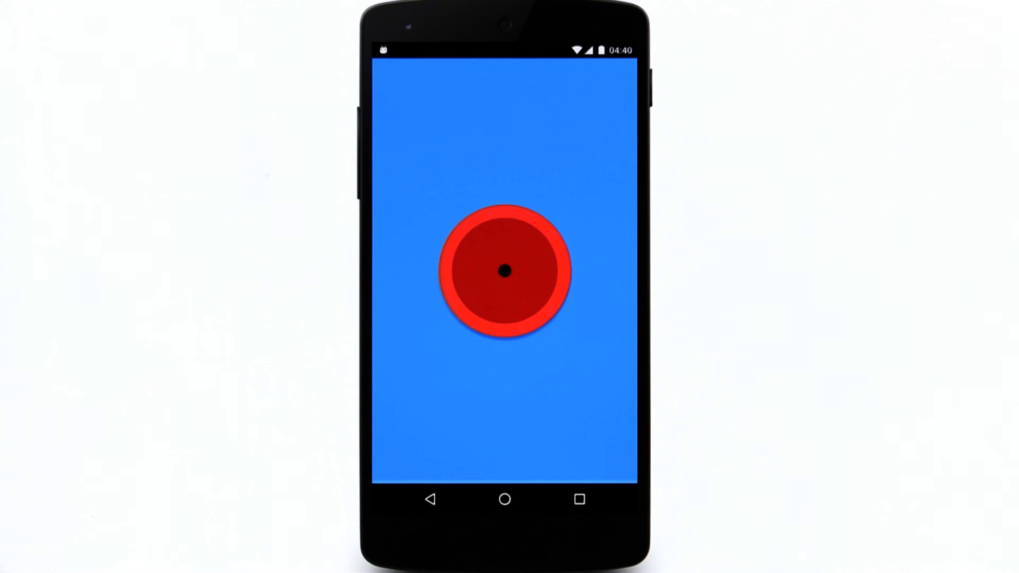